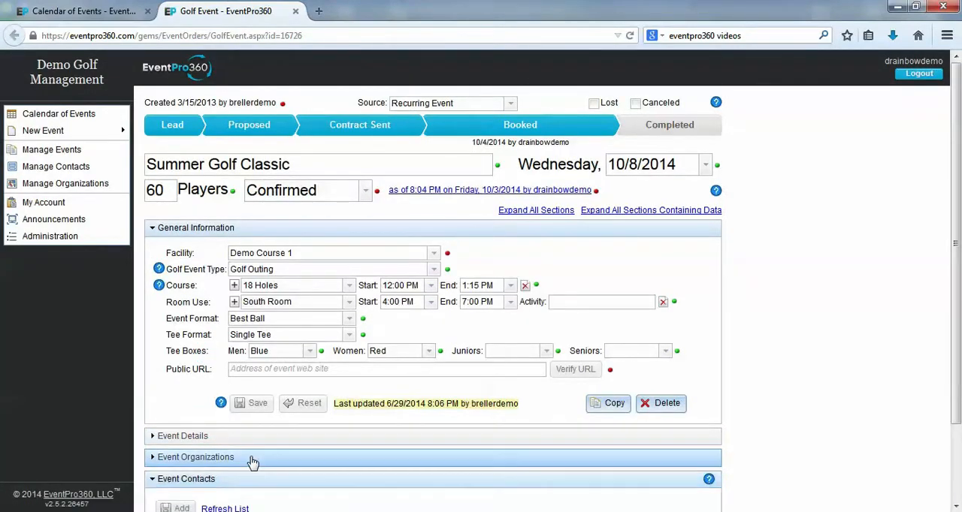
Start adding contacts to the Summer Golf Classic from the Event Contacts section.
scroll(down, 3)
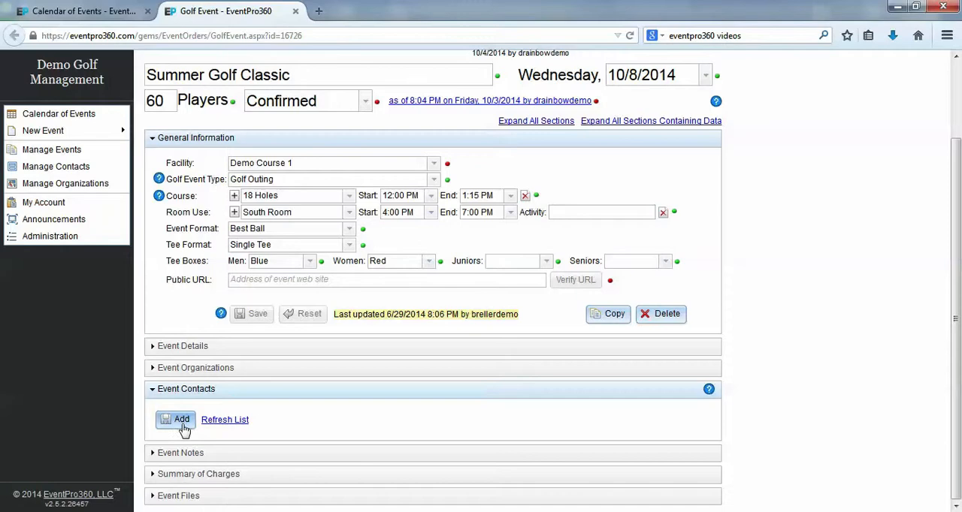
click(175, 419)
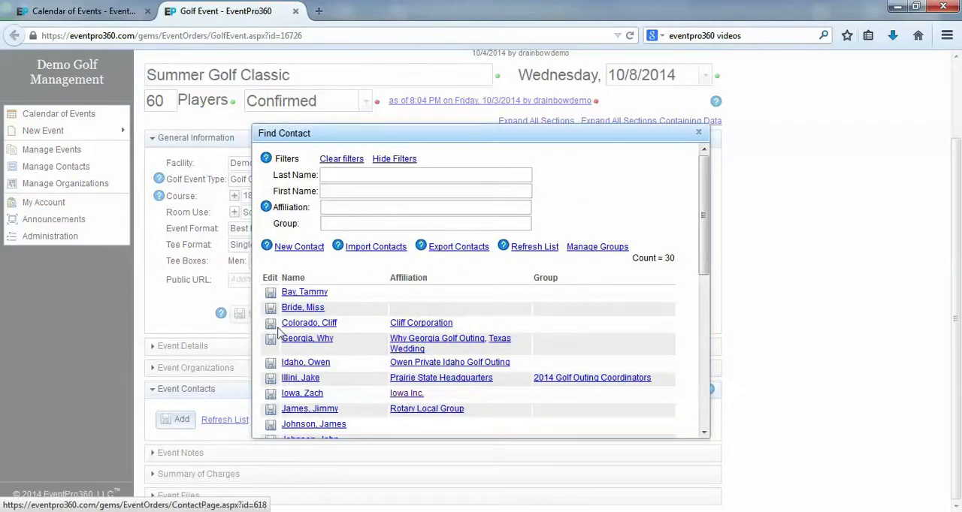
mouse_move(368, 424)
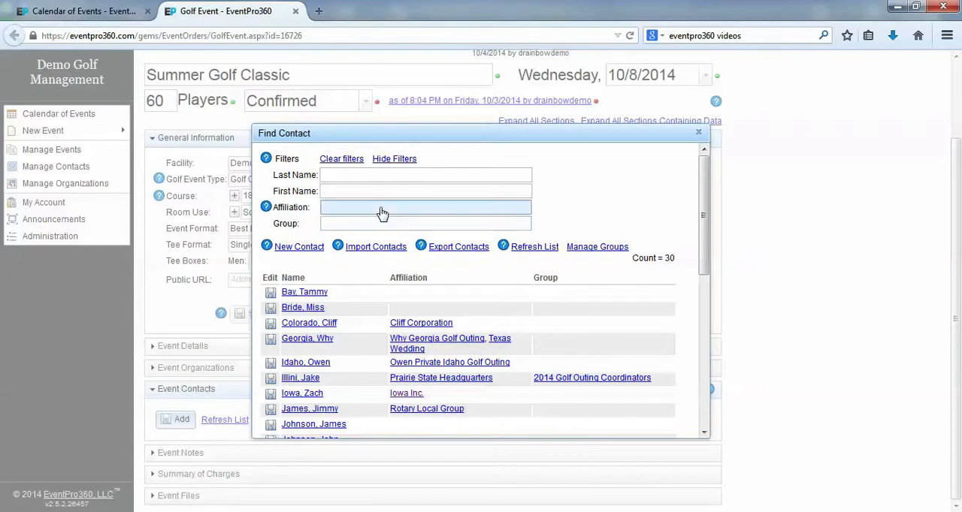
Try the Affiliation and Group filter pickers in Find Contact, leaving both filters empty.
click(423, 207)
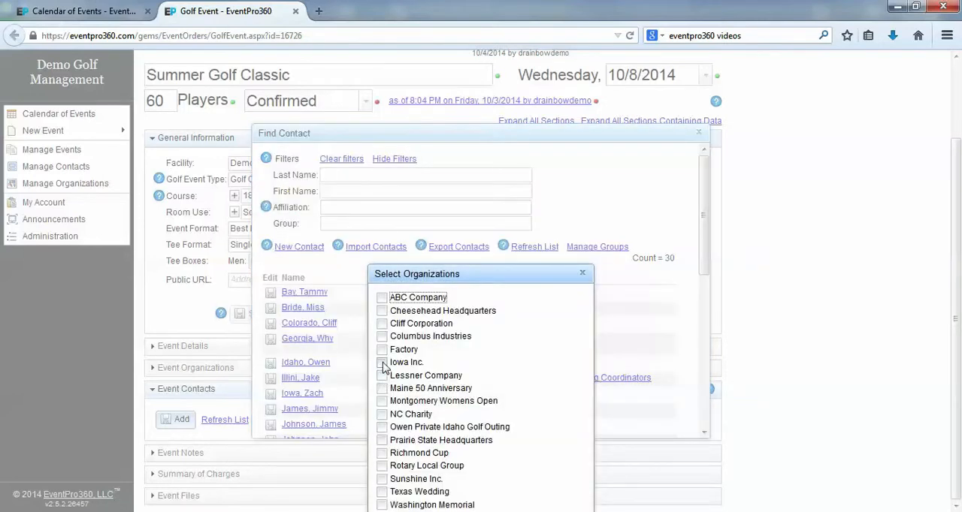
click(382, 362)
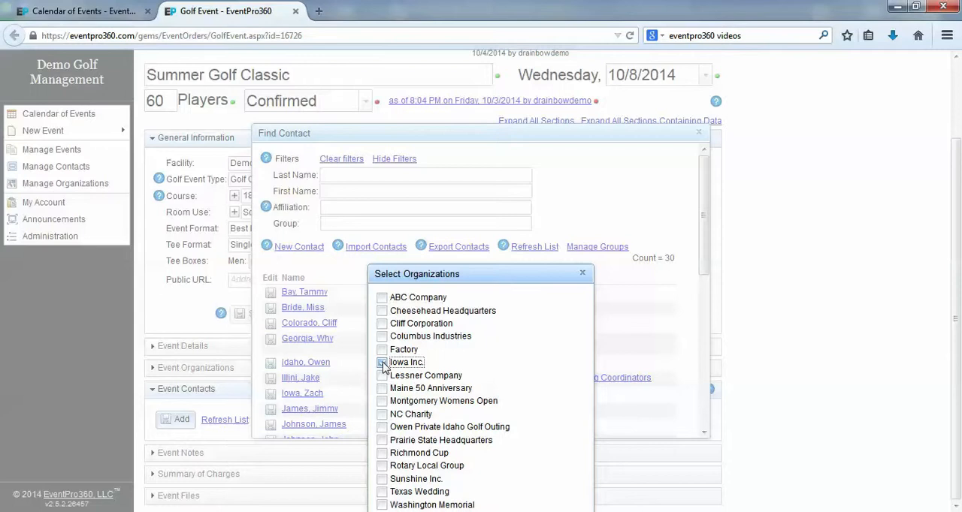
click(381, 362)
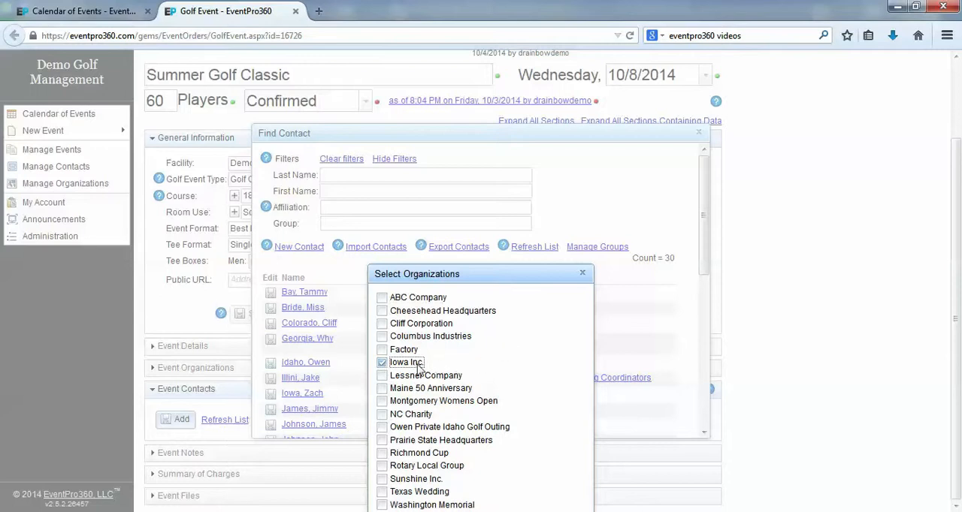
click(382, 362)
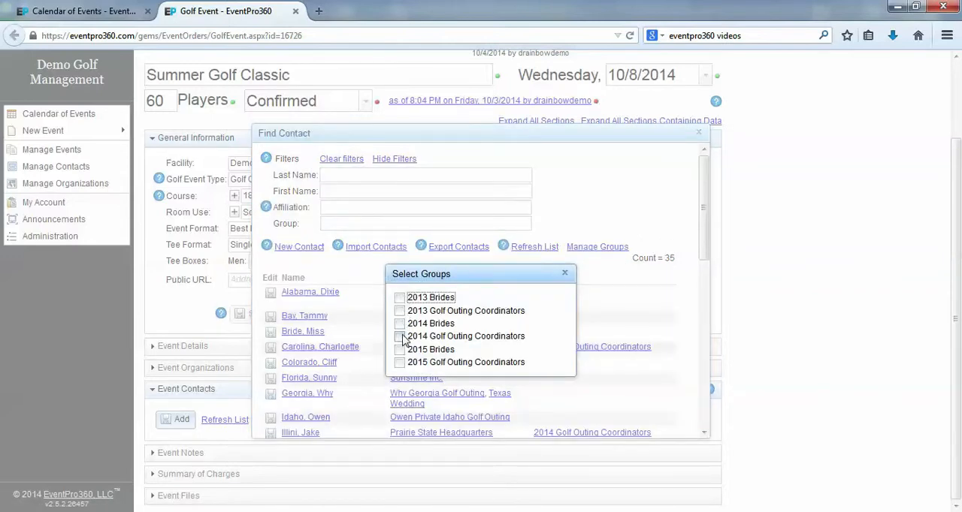
click(400, 336)
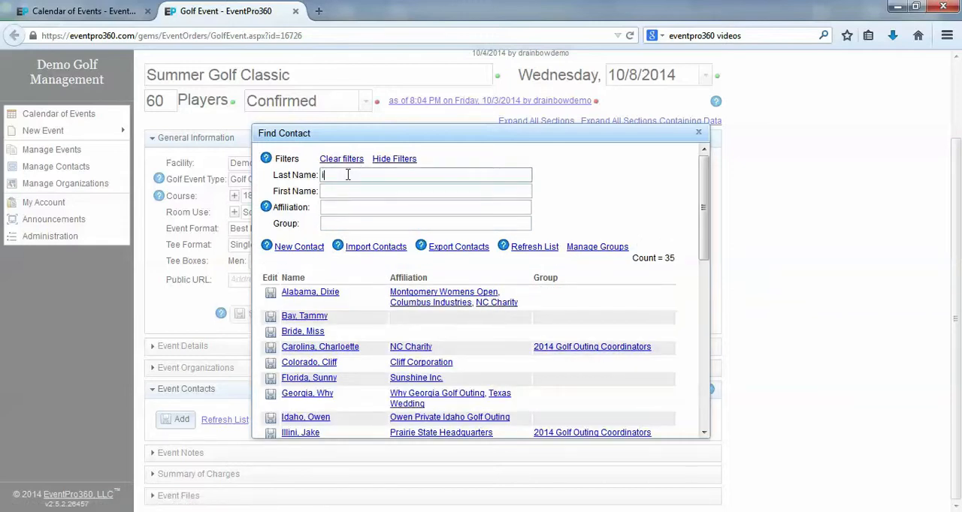
Search last name 'Iow' and add Zach Iowa of Iowa Inc. to the event's contacts.
text(Iow)
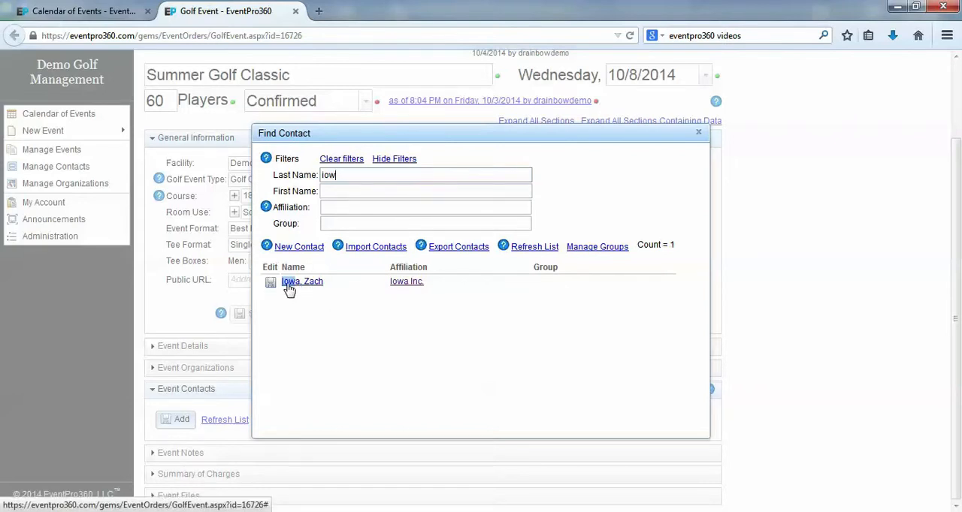
click(302, 281)
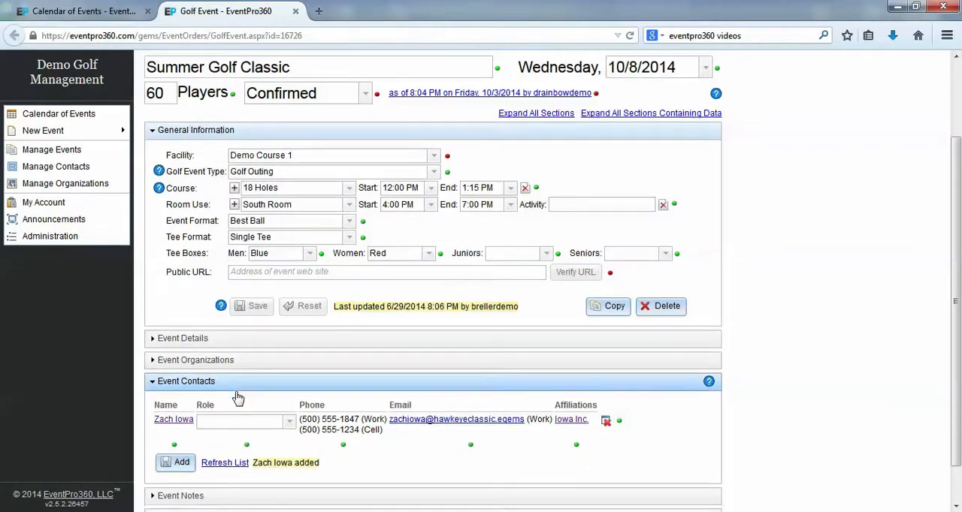
click(180, 462)
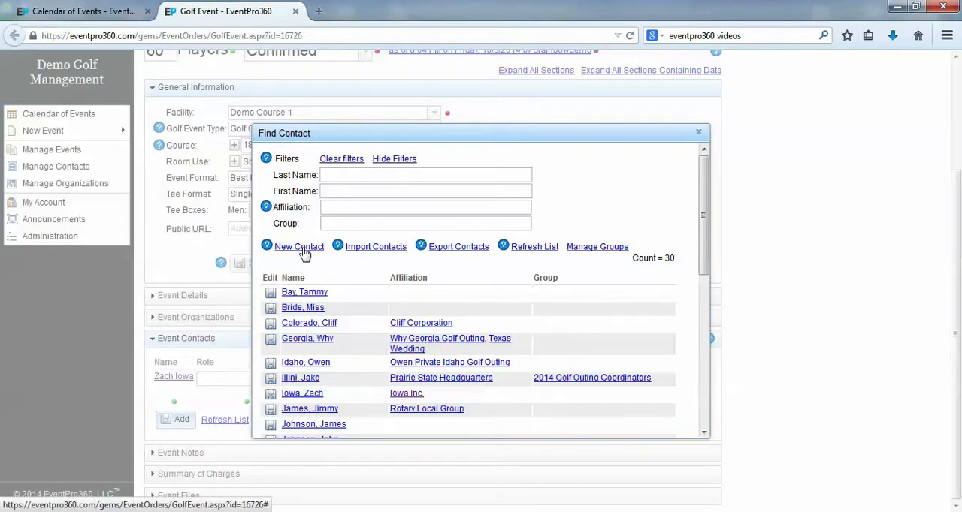
click(299, 247)
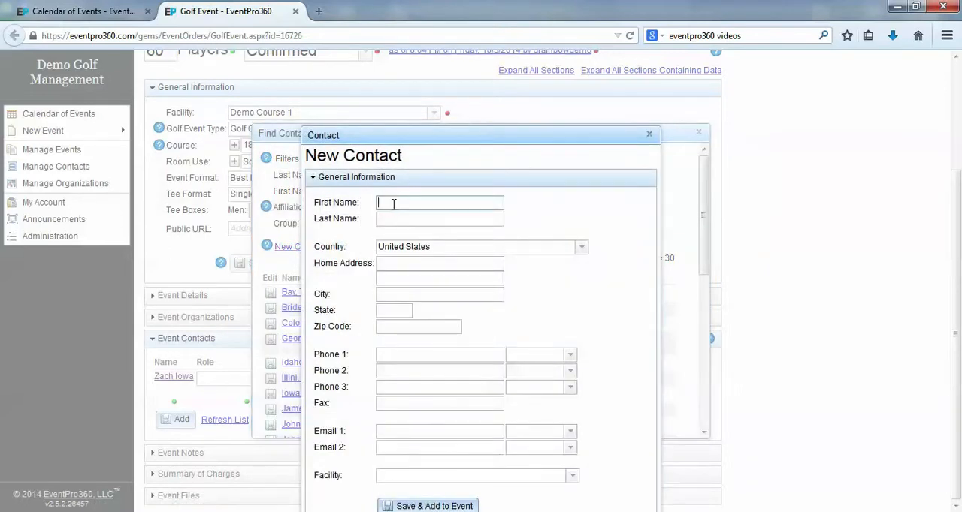
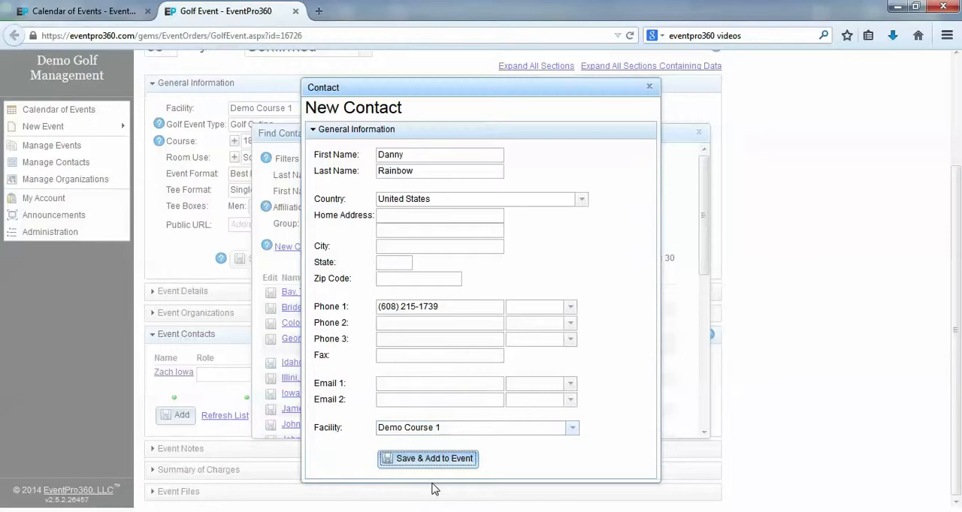
click(427, 458)
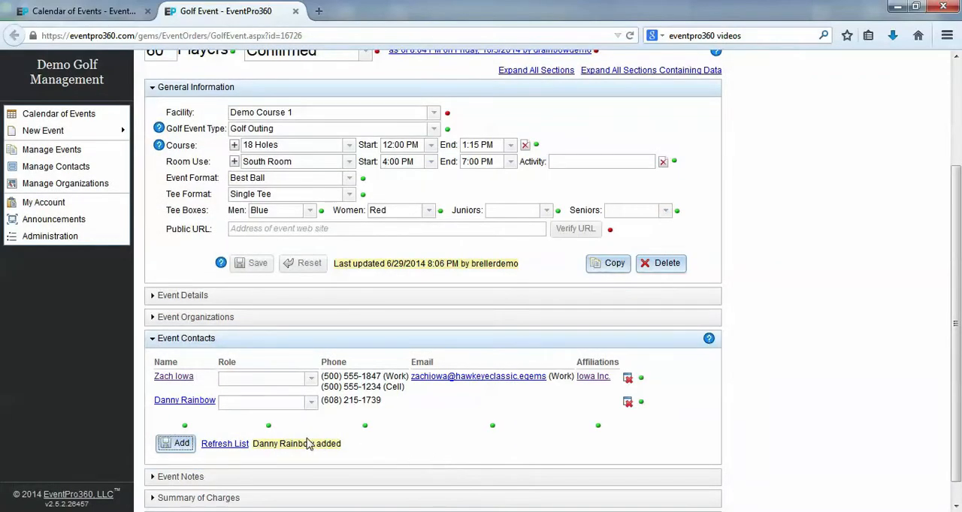
click(309, 377)
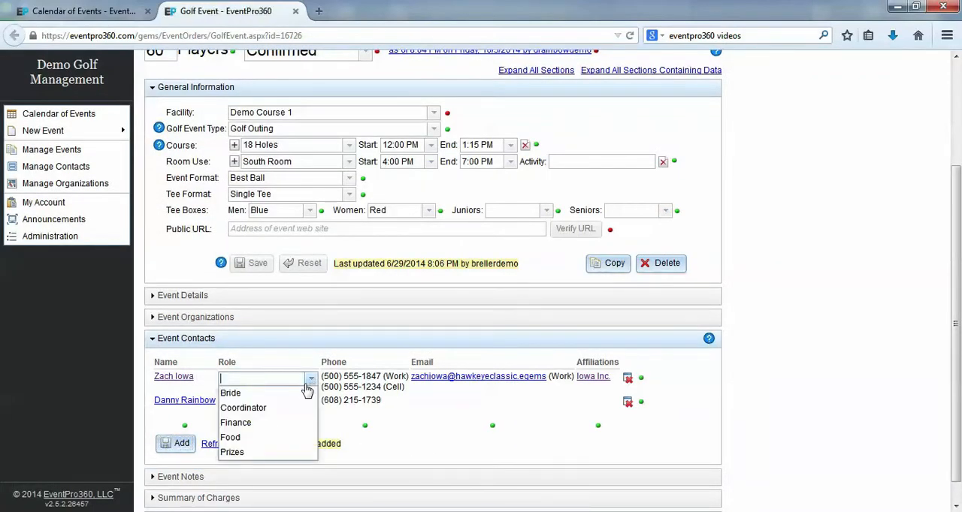
click(243, 409)
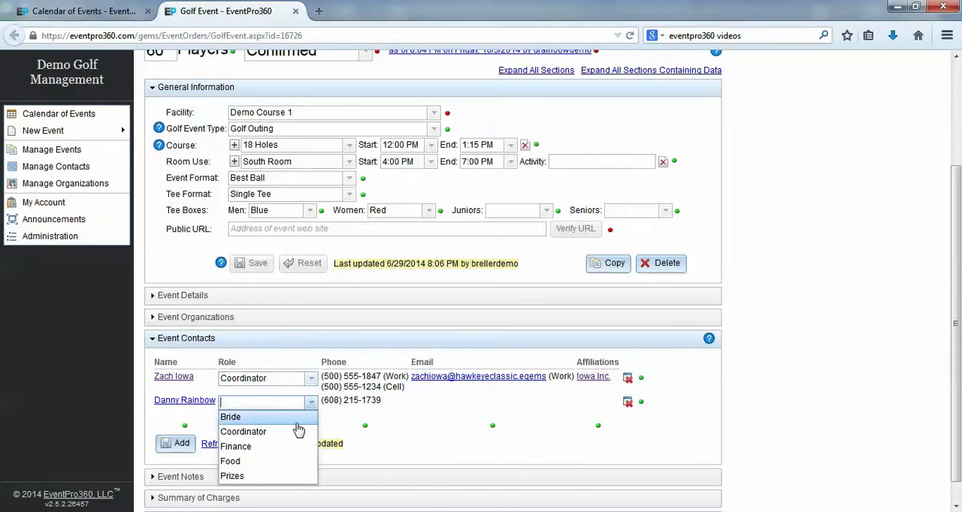
click(231, 474)
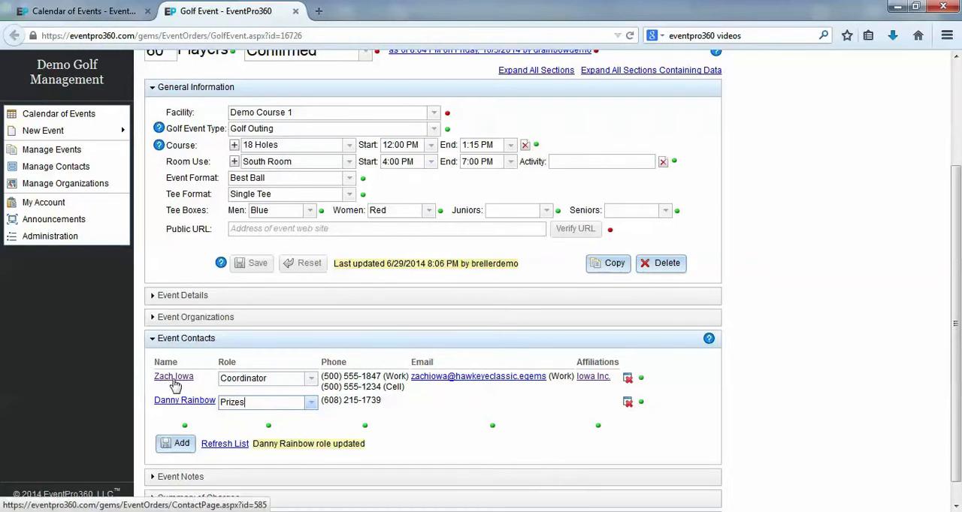
click(174, 376)
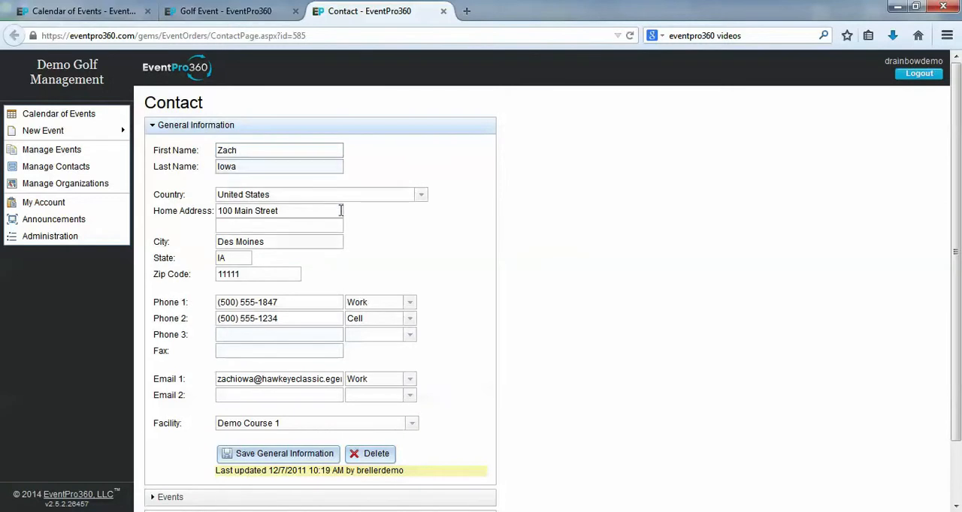
scroll(down, 3)
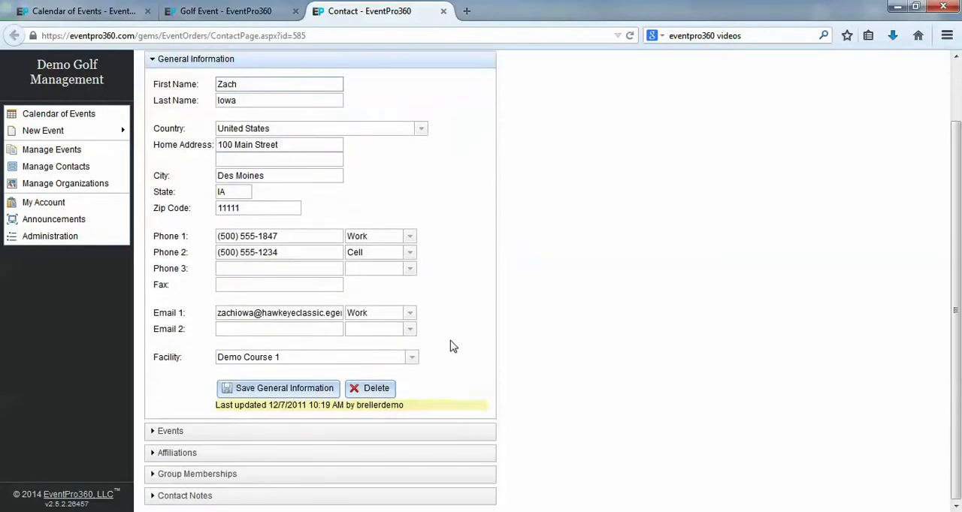
click(170, 430)
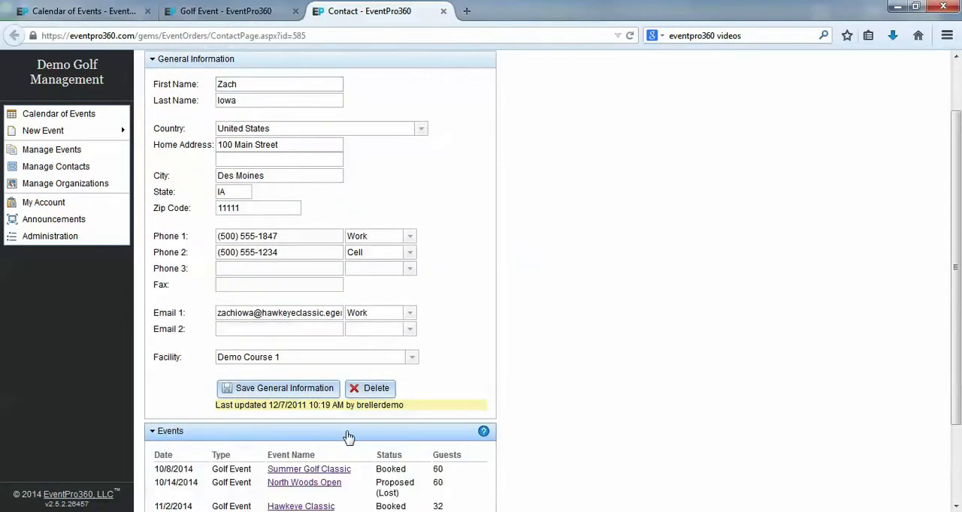
scroll(down, 3)
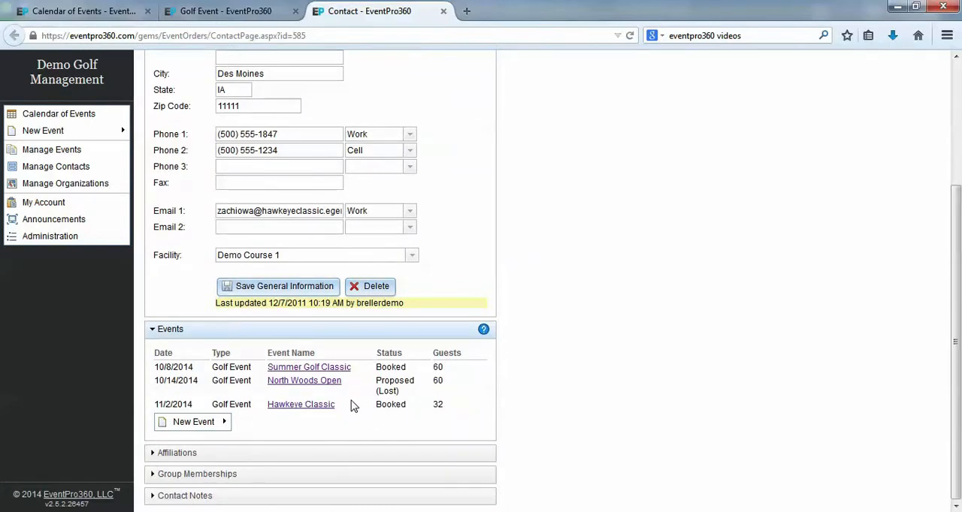
mouse_move(303, 384)
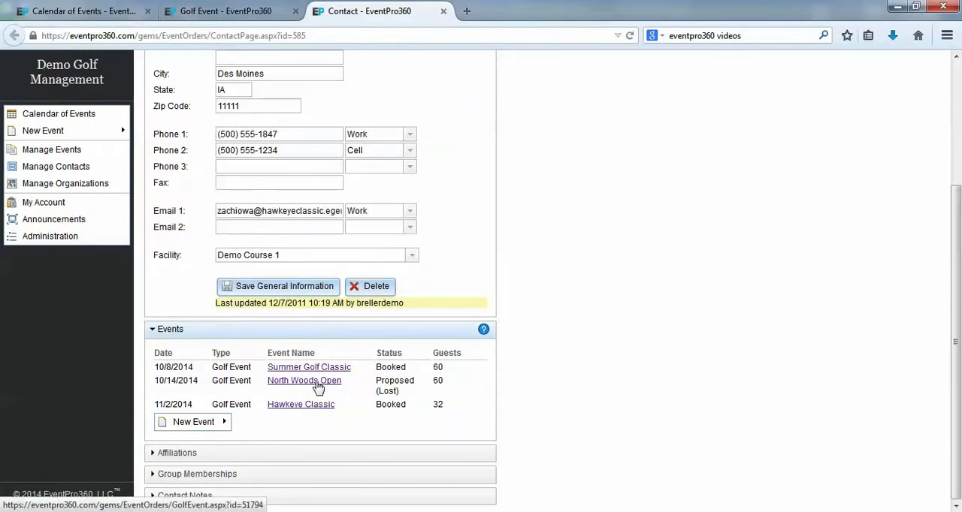
mouse_move(262, 457)
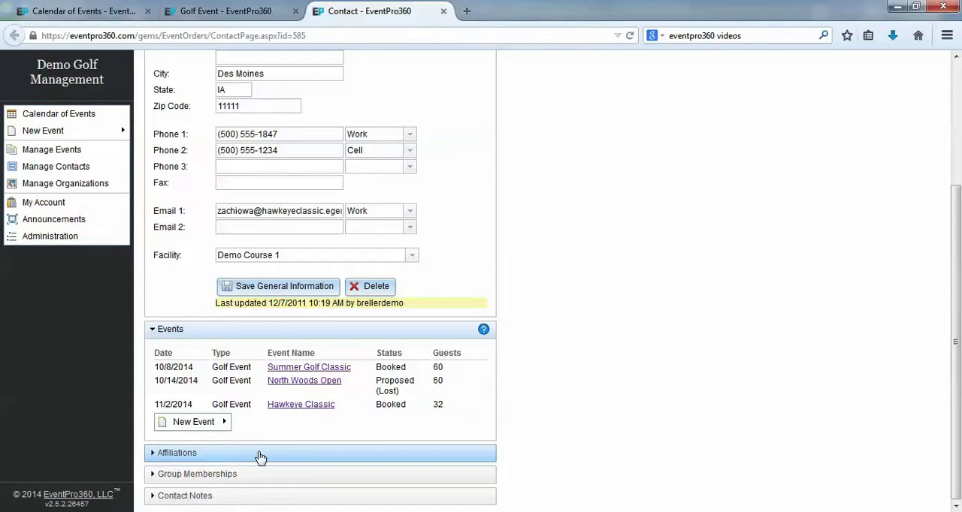
Affiliate Zach Iowa with Iowa Inc. as Employee and add him to 2014 Golf Outing Coordinators.
click(178, 454)
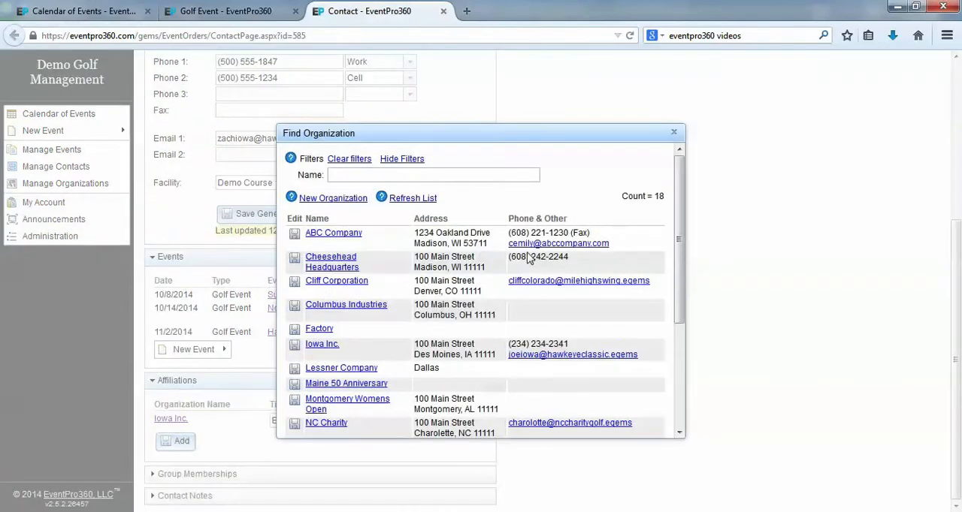
mouse_move(577, 195)
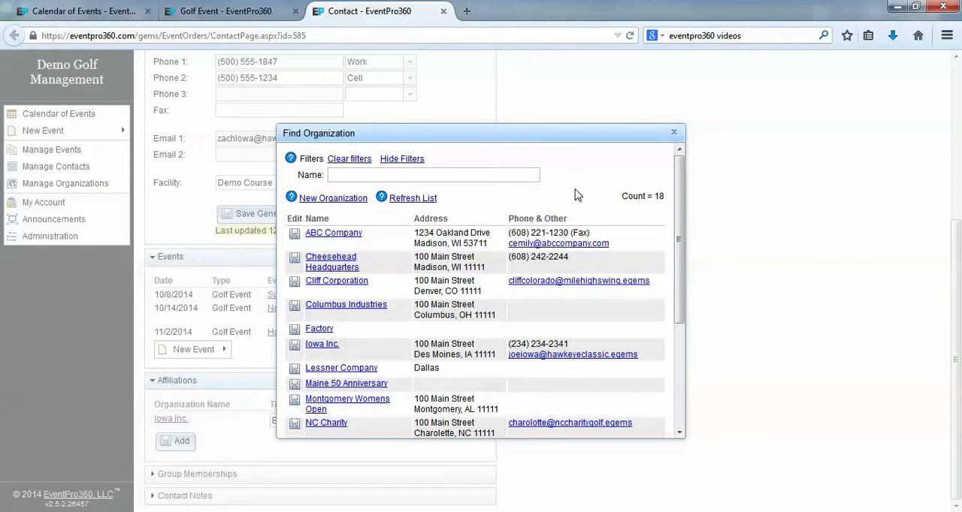
click(673, 132)
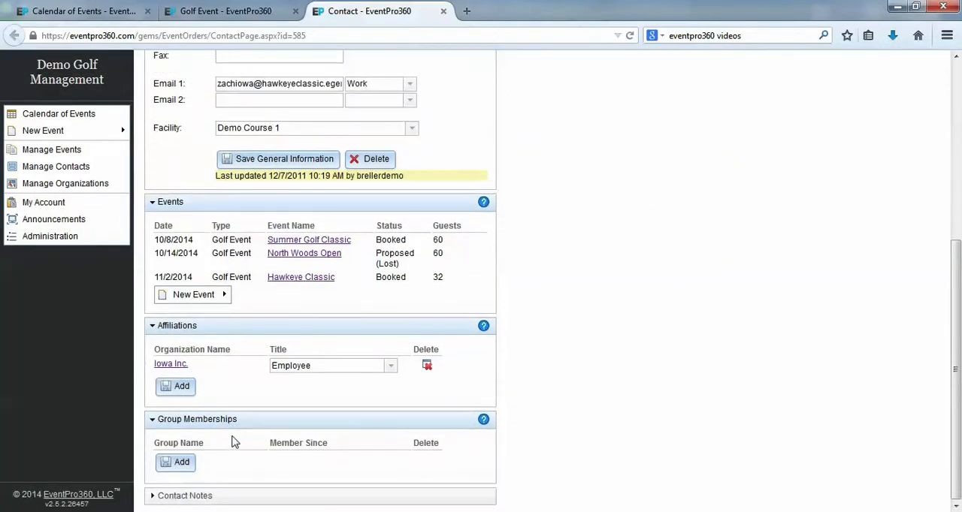
click(175, 463)
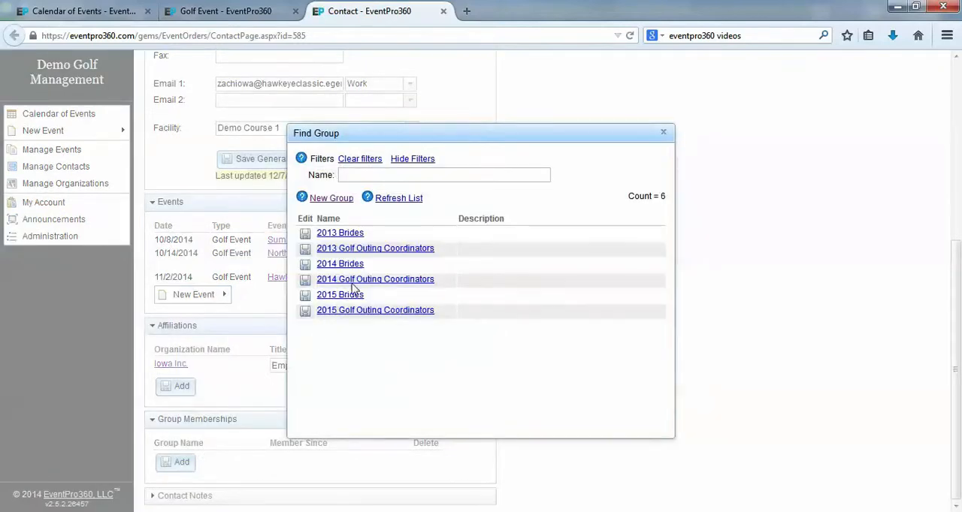
click(374, 279)
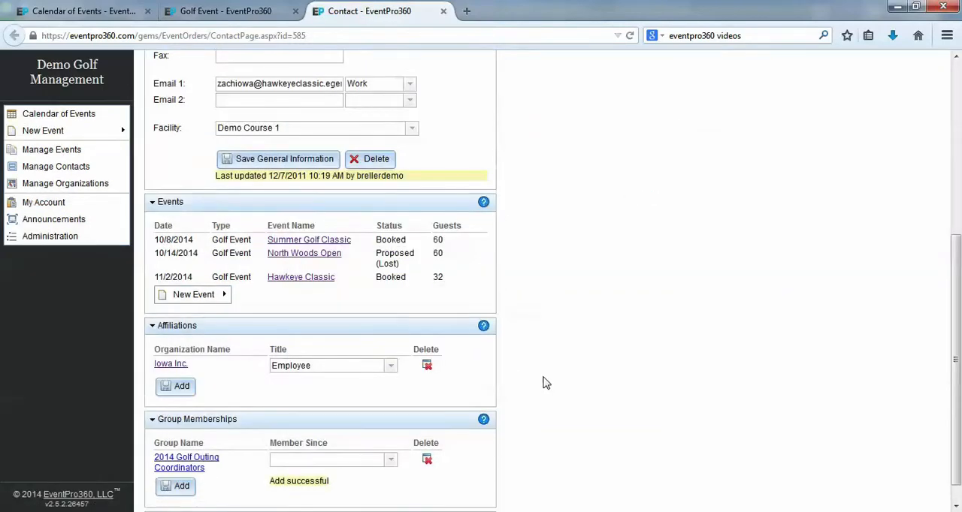
scroll(down, 3)
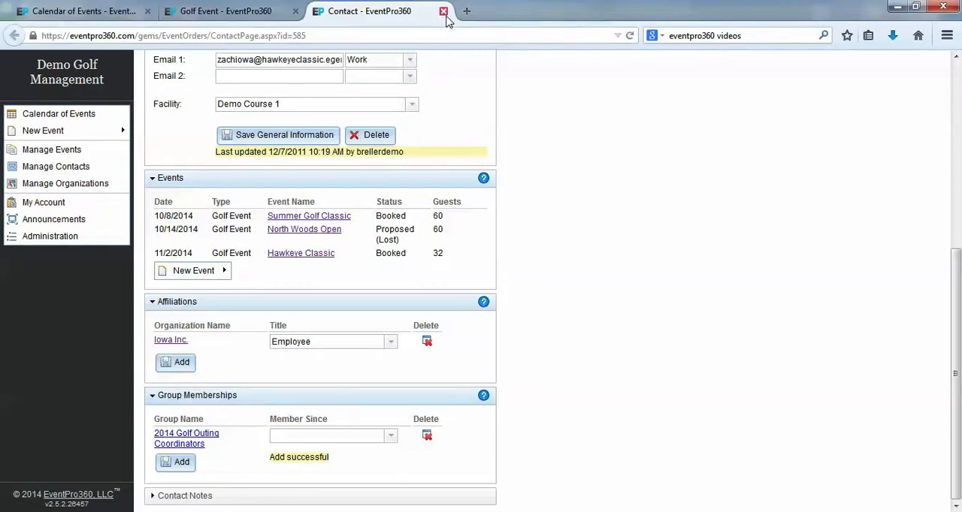
Back on the event, add Iowa Inc. under Event Organizations via an 'iow' search.
click(442, 11)
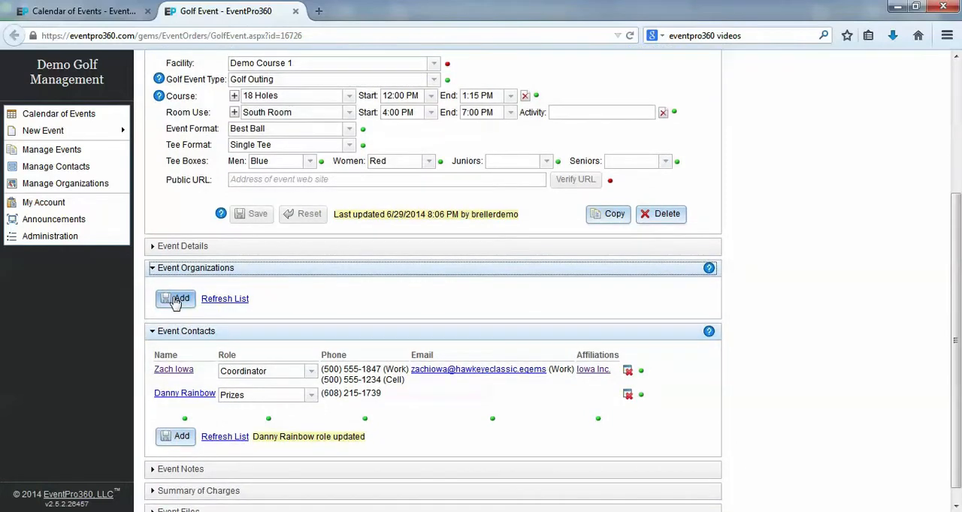
click(175, 298)
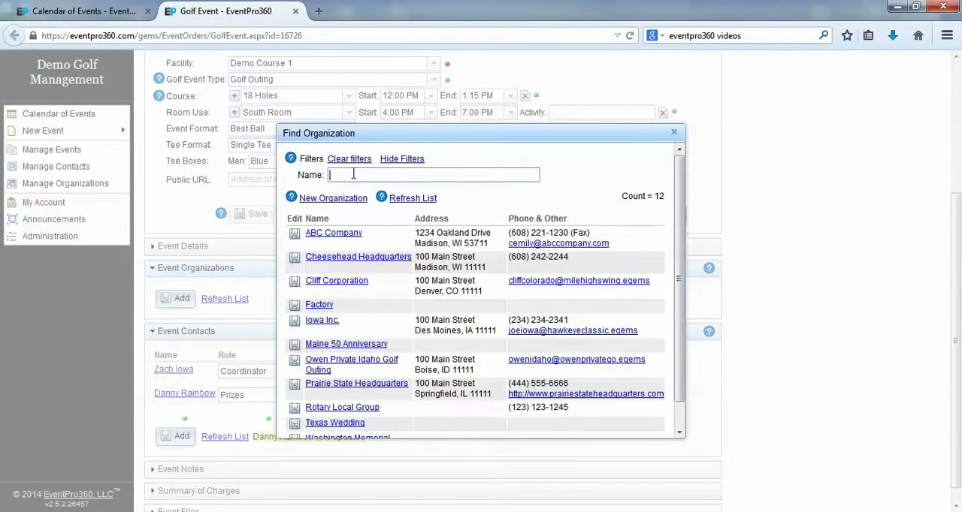
text(iow)
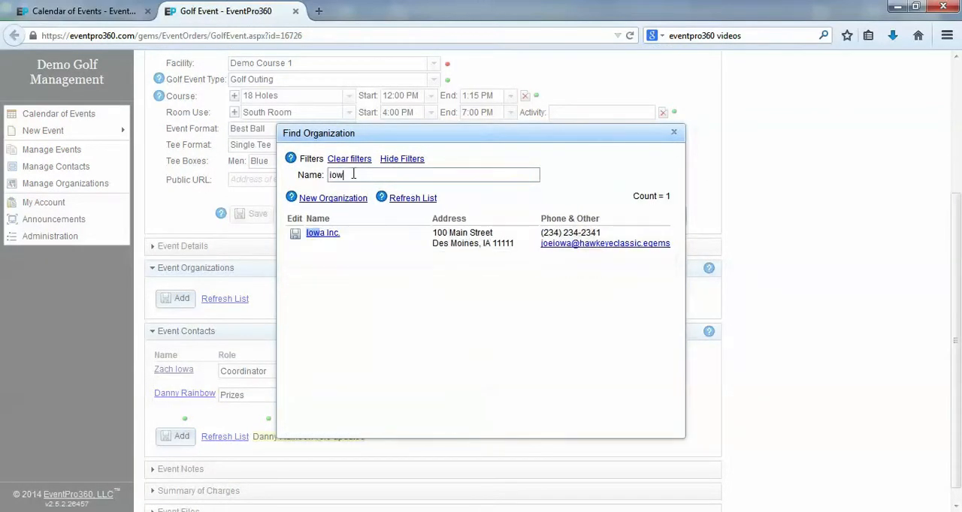
click(322, 232)
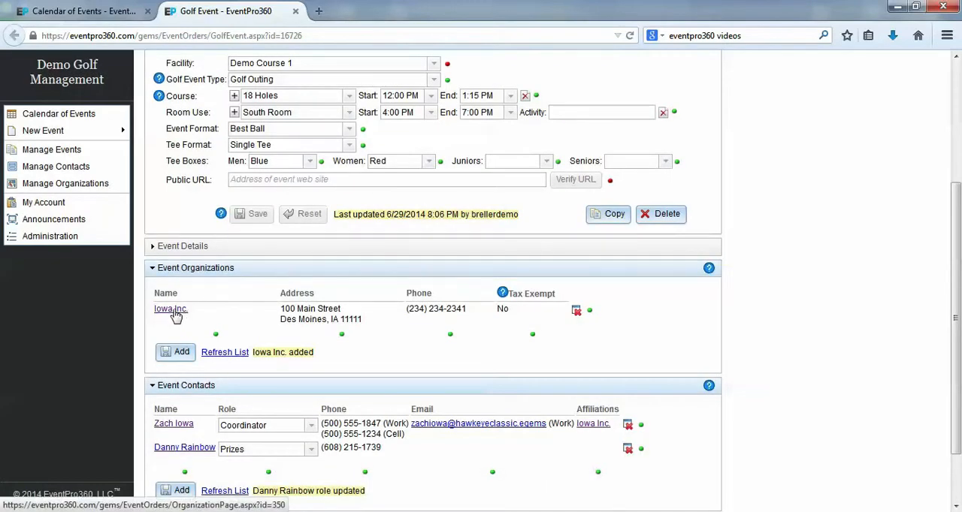
Review Iowa Inc.'s organization details page.
click(171, 309)
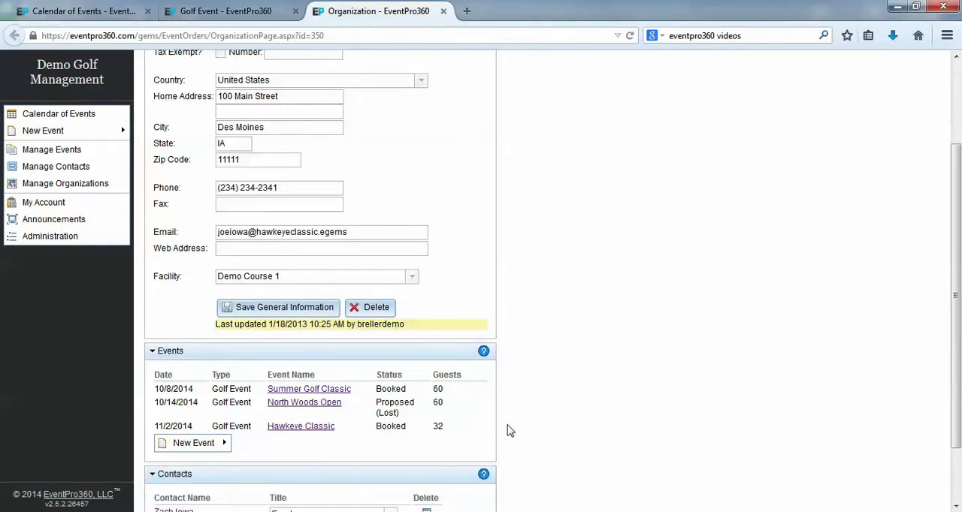
scroll(down, 3)
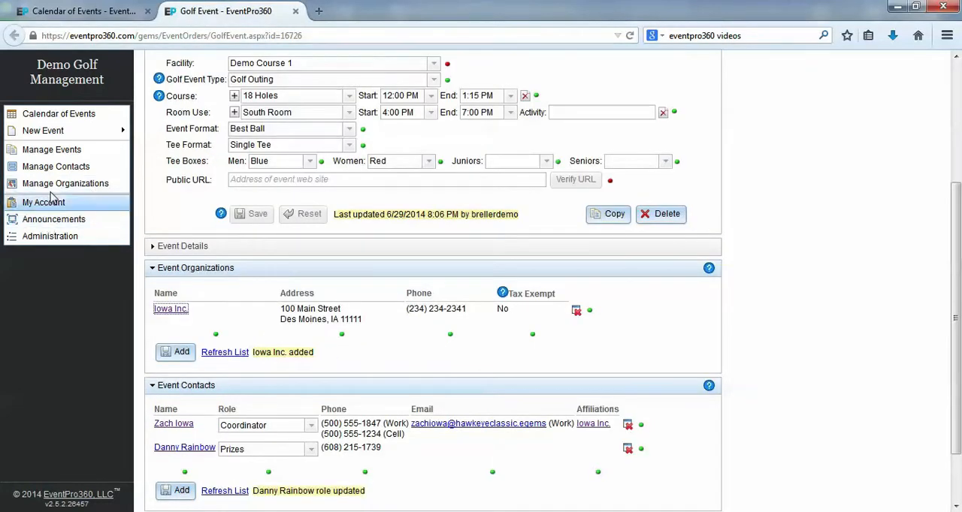
Show the Manage Contacts list of all 36 contacts with affiliations and groups.
click(55, 165)
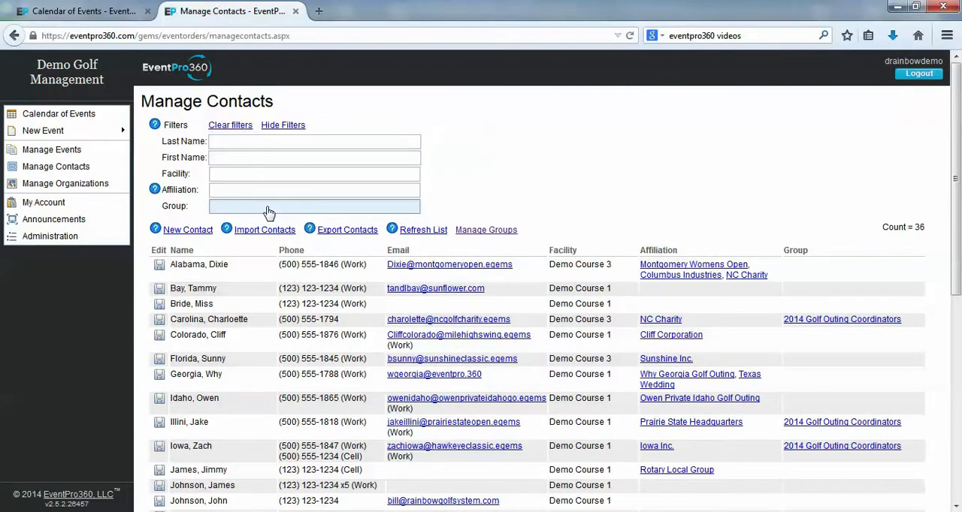
mouse_move(273, 219)
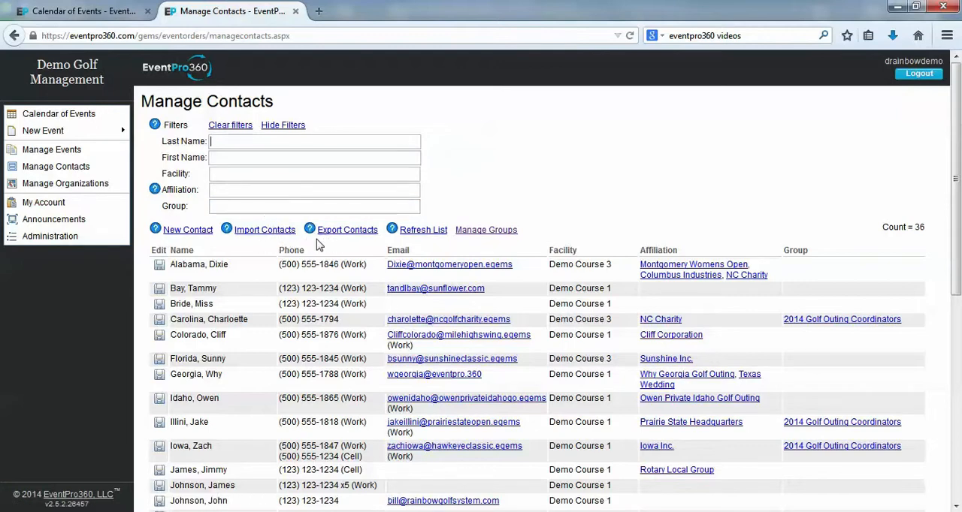
mouse_move(338, 239)
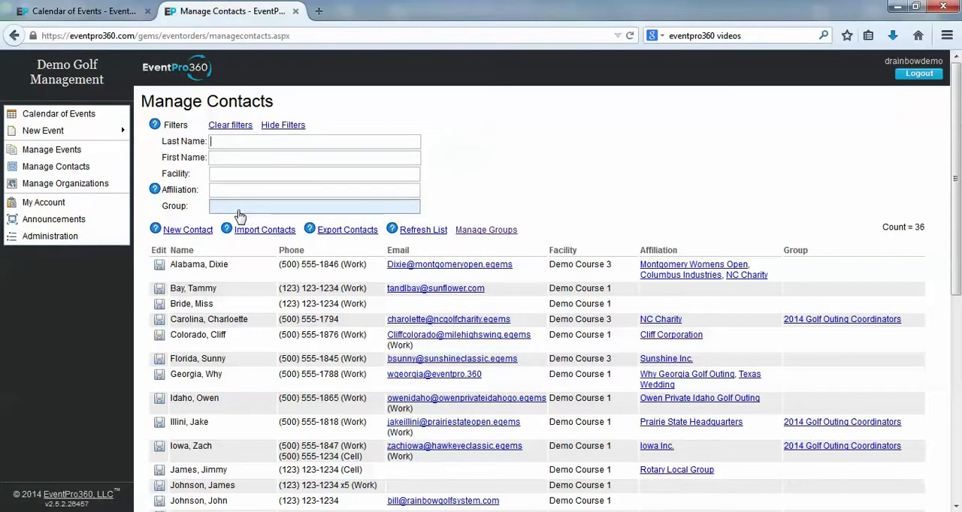
mouse_move(260, 215)
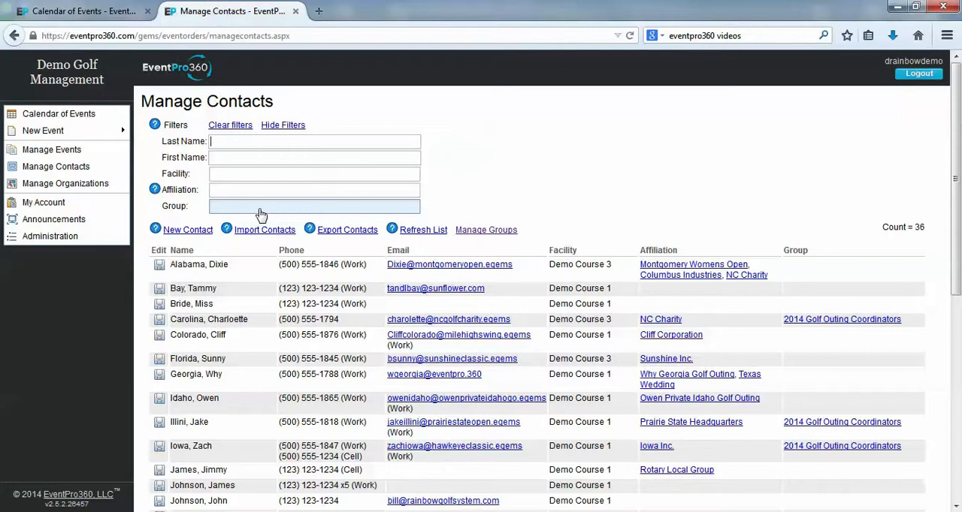
Filter contacts to the 2014 Golf Outing Coordinators group and export the four as CSV.
click(314, 141)
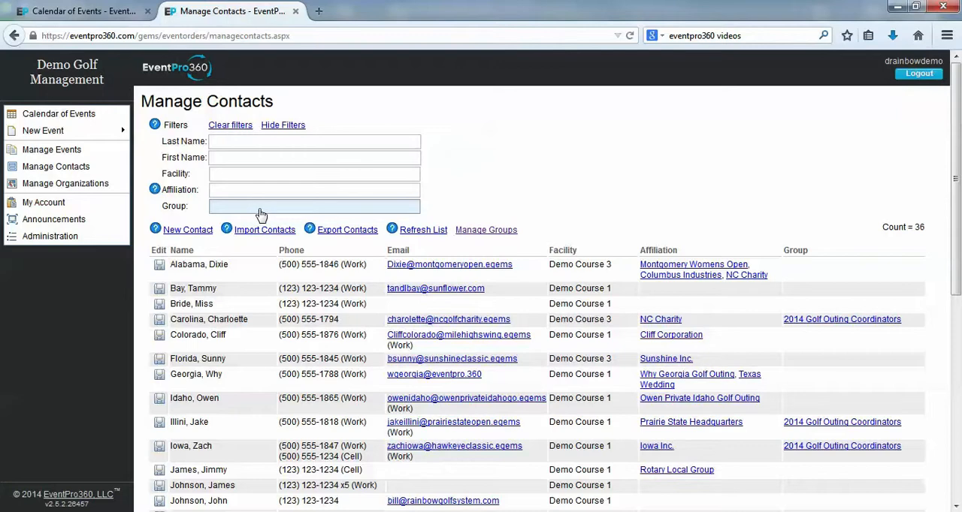
click(313, 206)
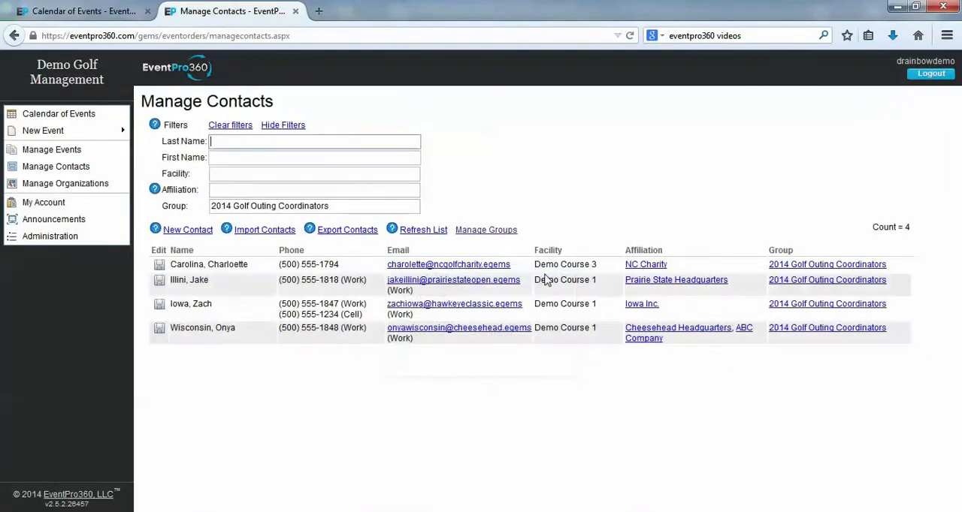
click(347, 228)
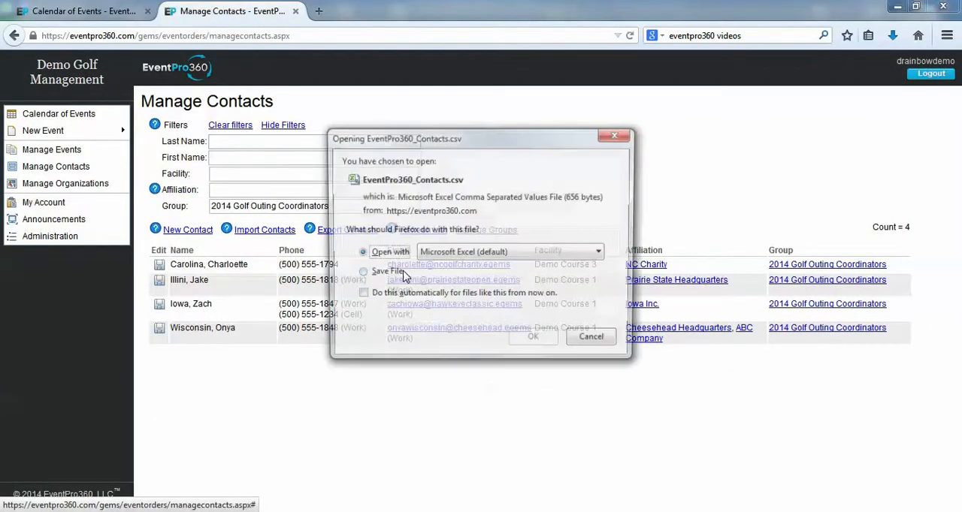